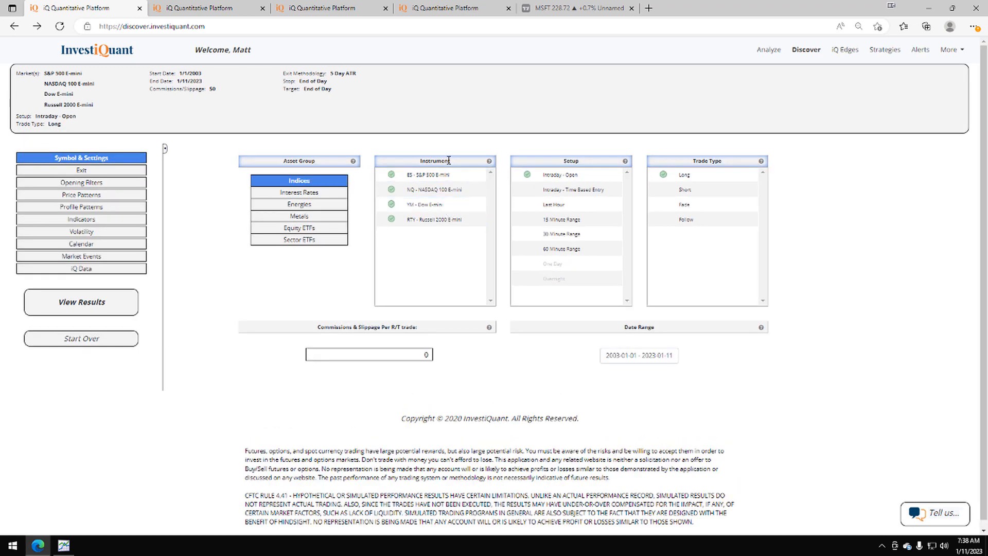
Add a Gap Up opening filter under Gap Direction, then show the Price Patterns filters
left_click(431, 219)
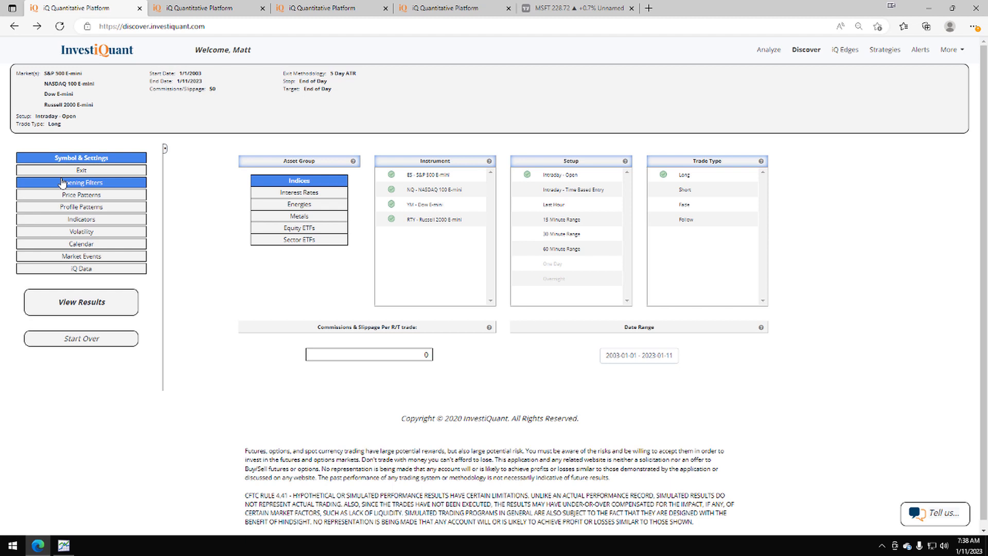
left_click(81, 183)
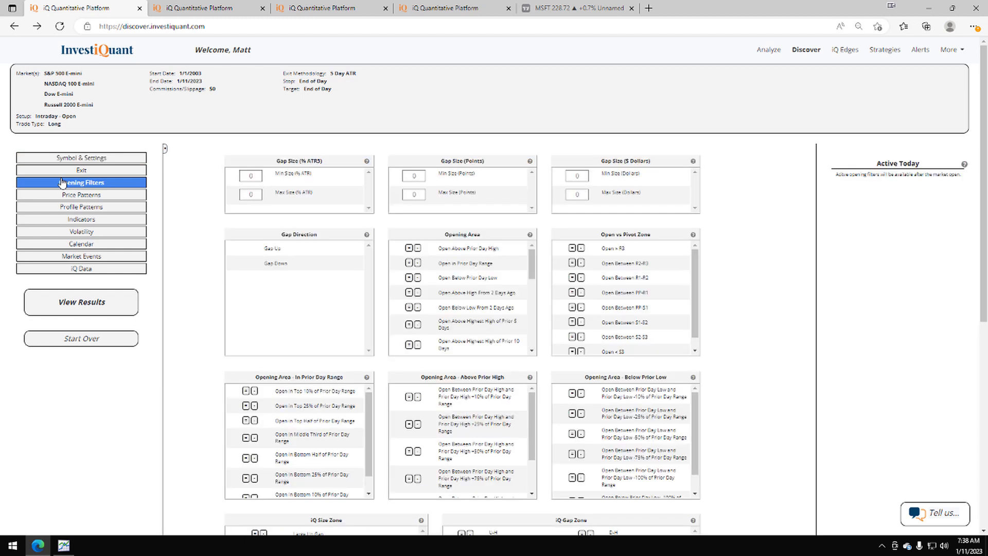
left_click(294, 247)
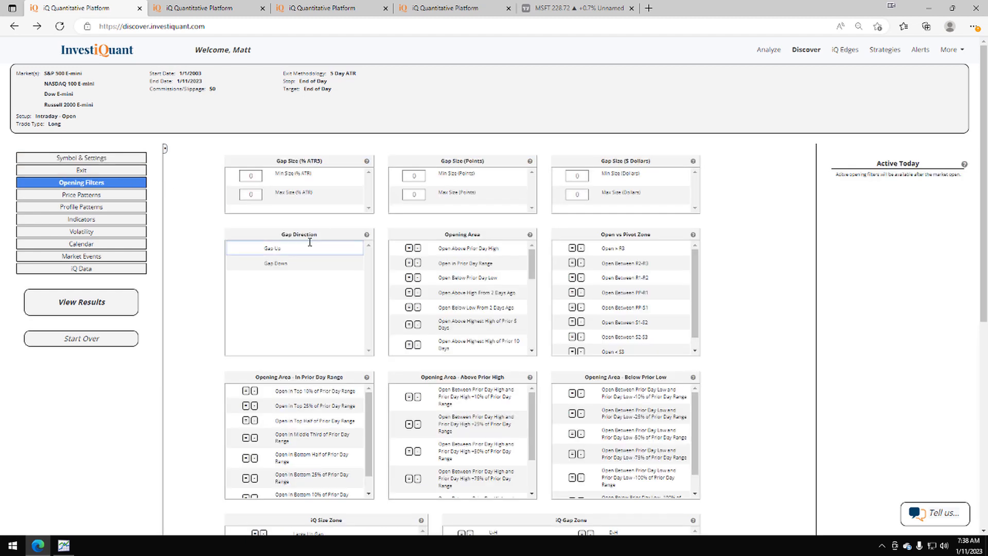
left_click(272, 247)
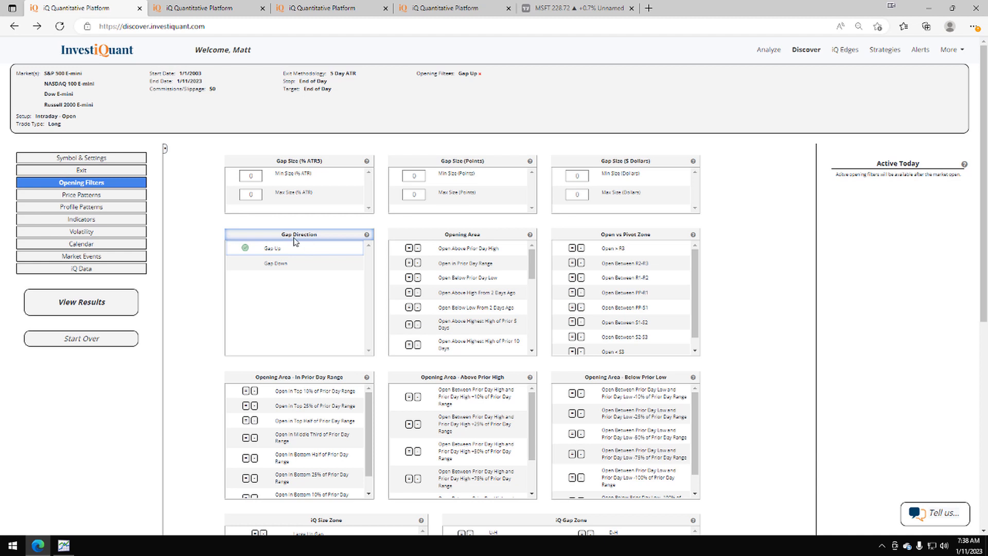
left_click(80, 194)
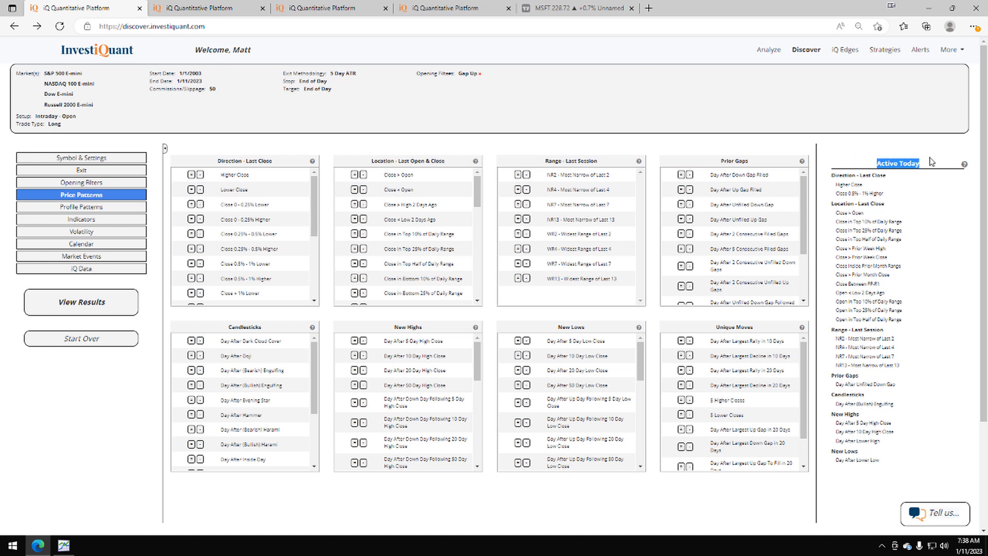
Include Day After 10 Day High Close; exclude Day After Highest High of Past 10 Days
left_click(354, 355)
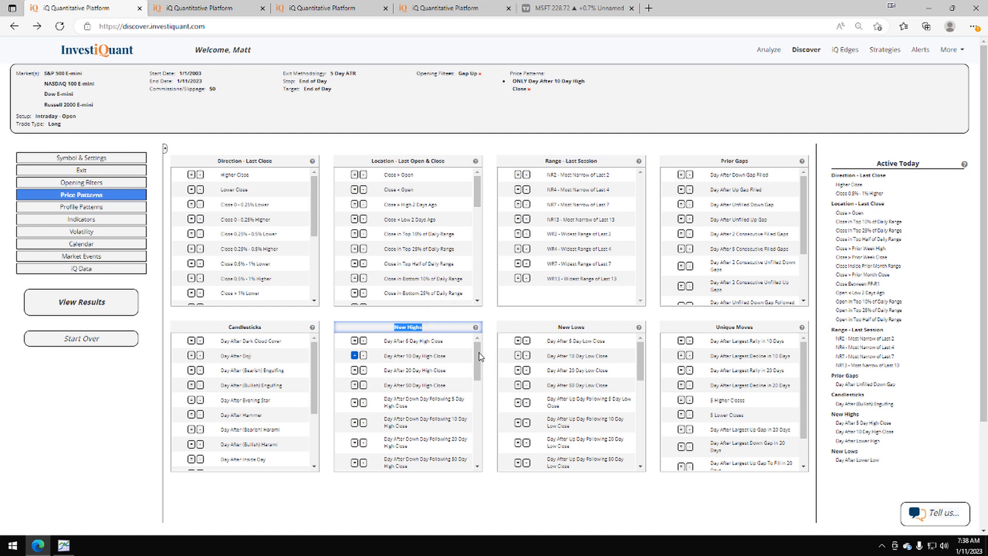
scroll("down", 3)
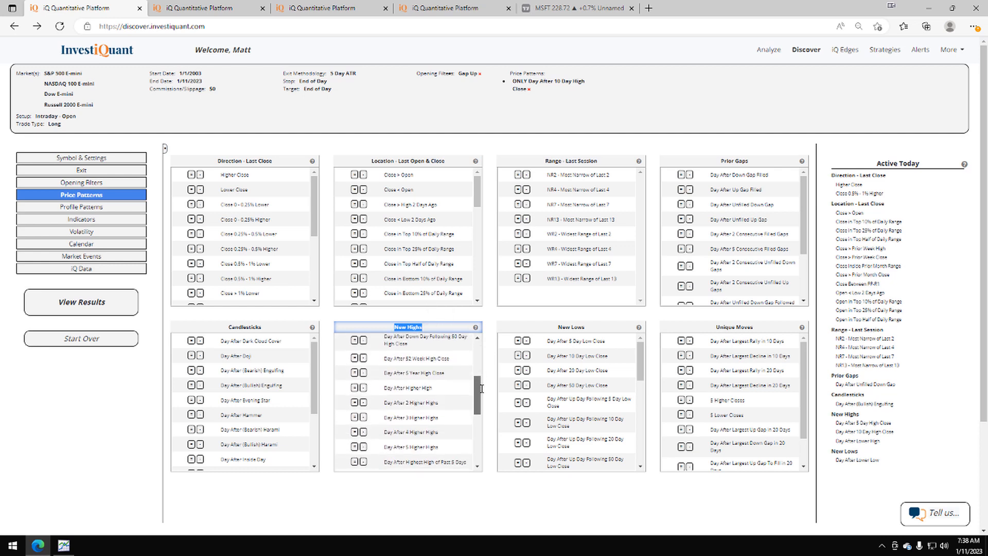
scroll("down", 3)
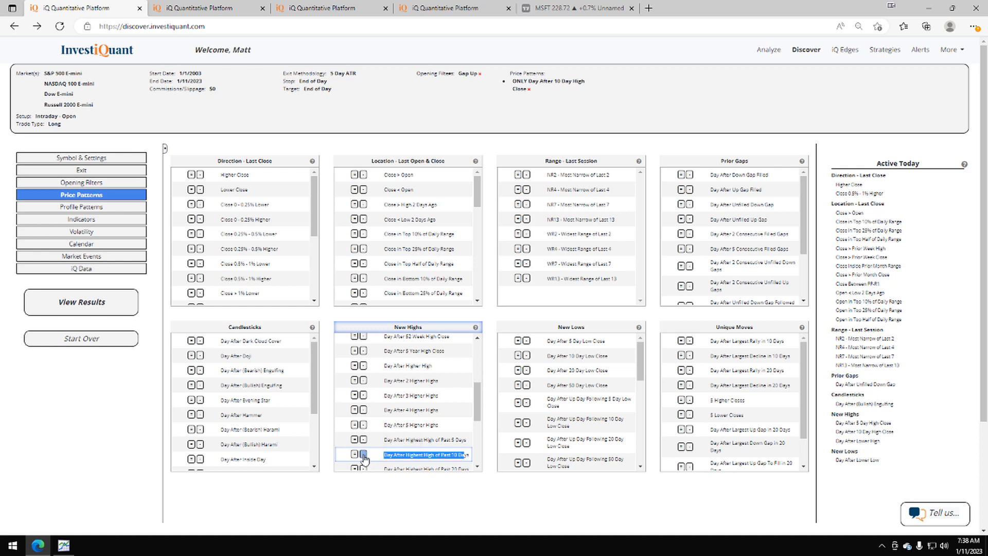
left_click(363, 454)
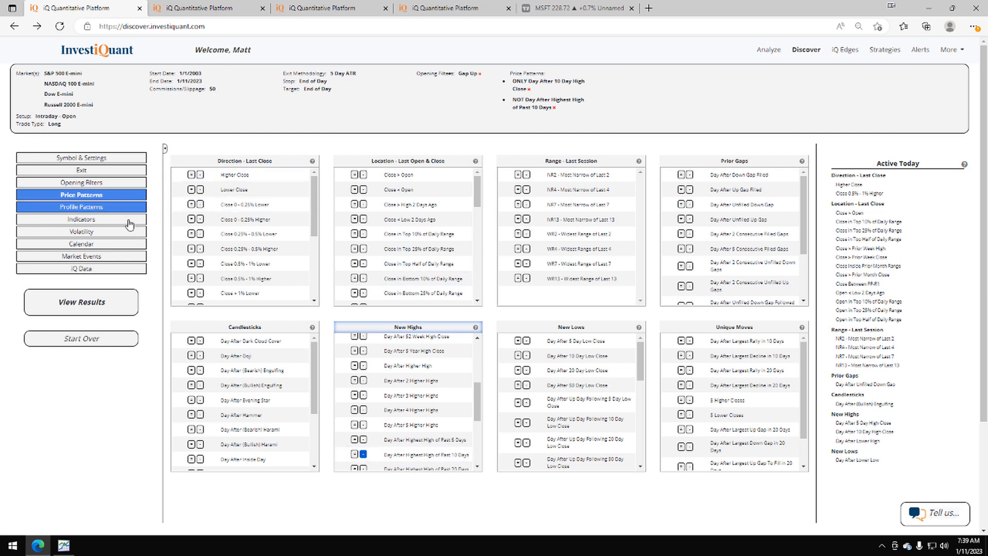
Open the Indicators filters and add a close-below-200-day-MA condition
left_click(81, 219)
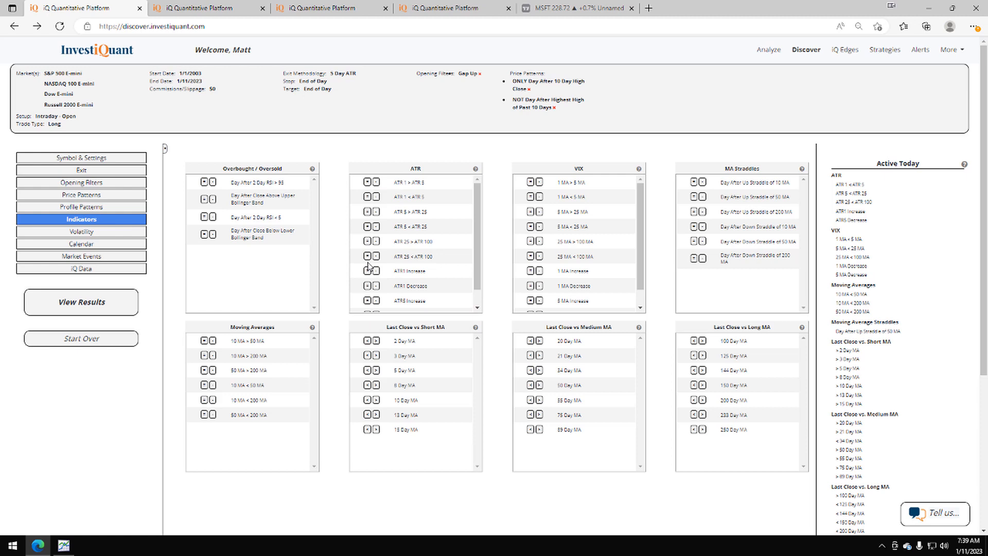
left_click(693, 399)
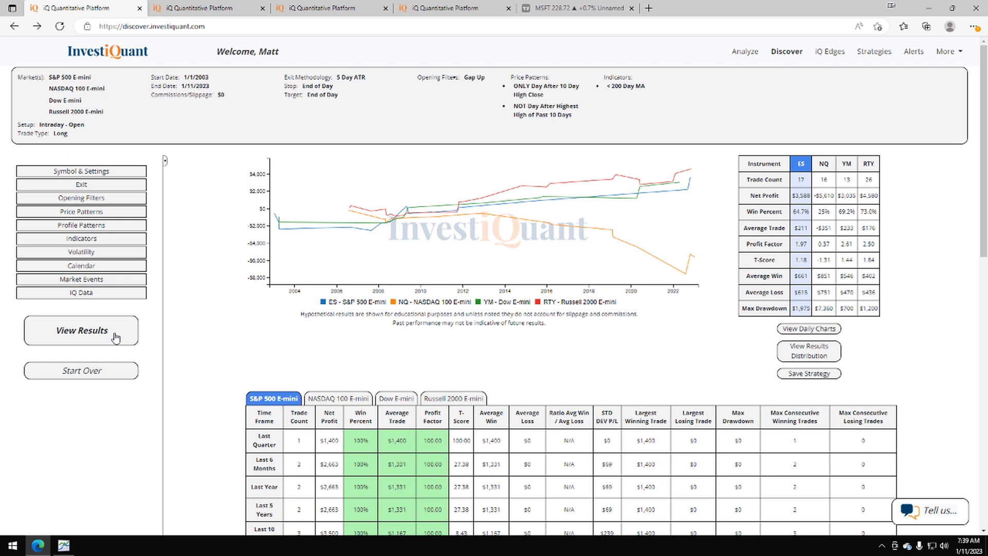
mouse_move(838, 190)
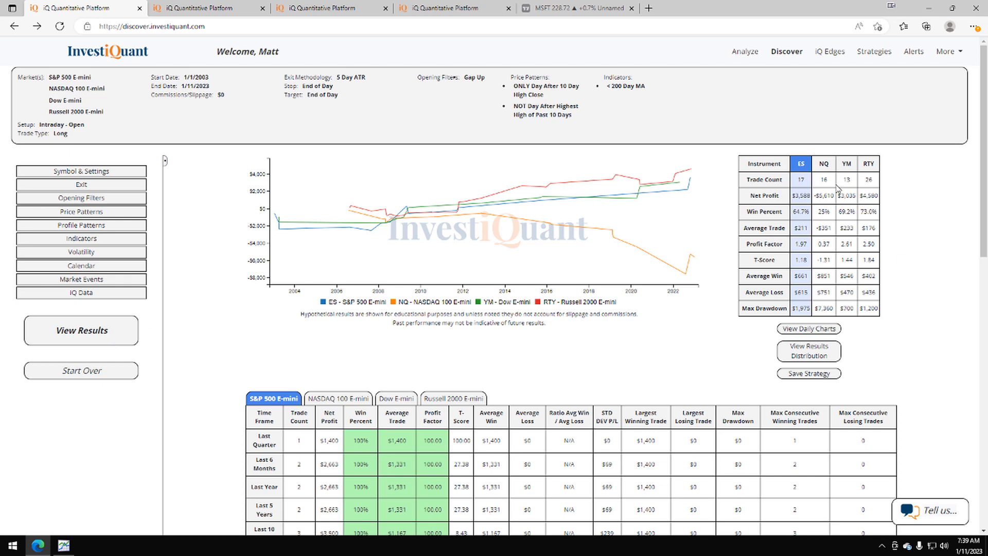
mouse_move(796, 187)
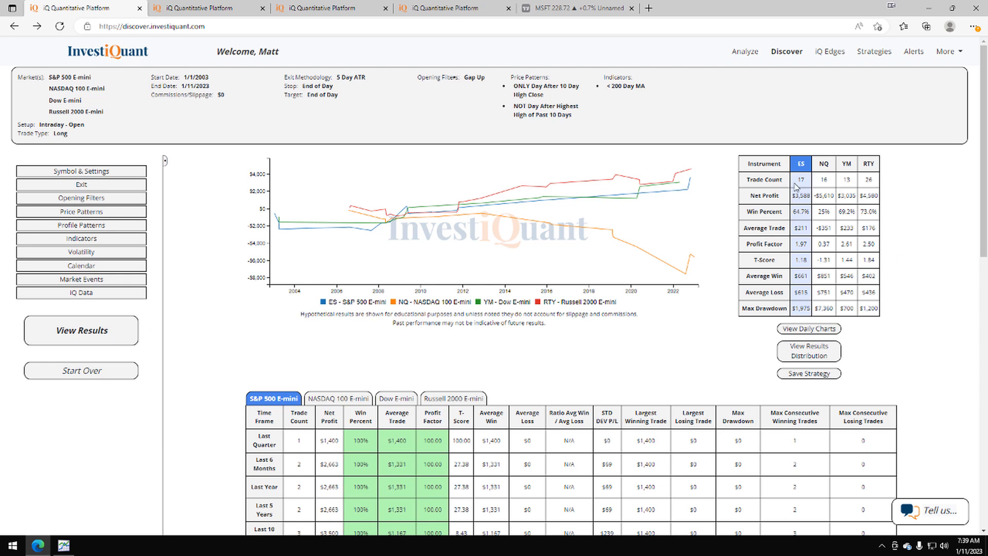
Review results: ES shows 17 trades, 64.7% wins, $3,588 net profit; RTY leads at 73%
double_click(199, 77)
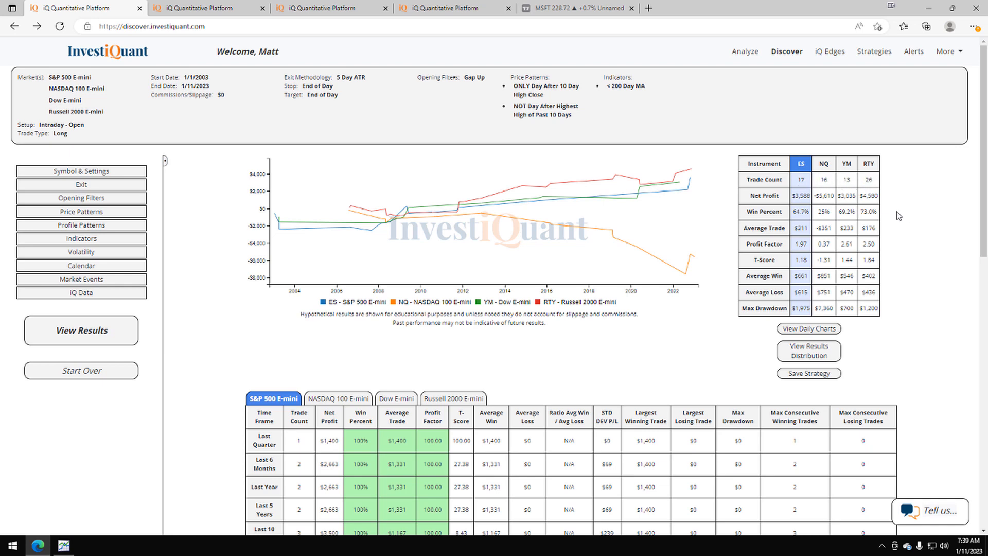
mouse_move(795, 221)
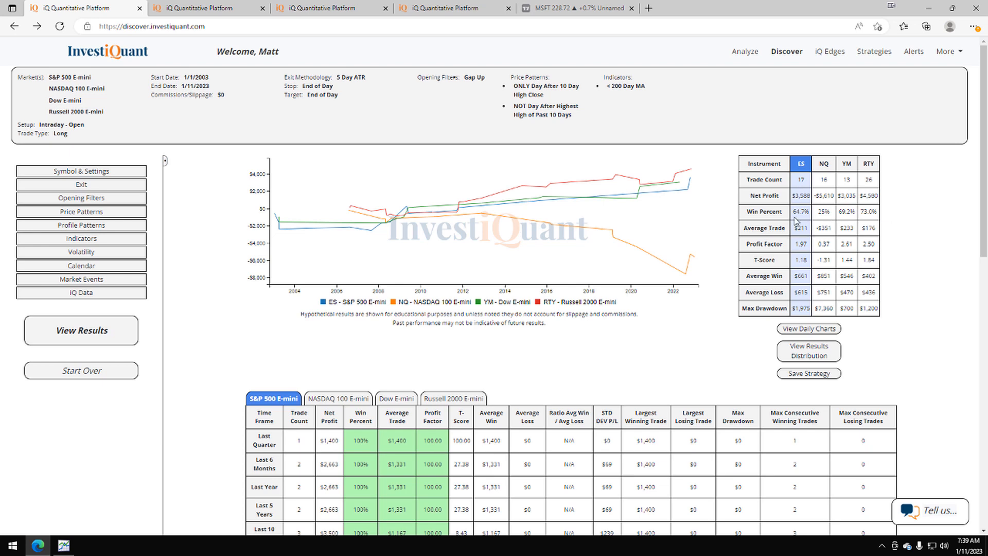
double_click(801, 211)
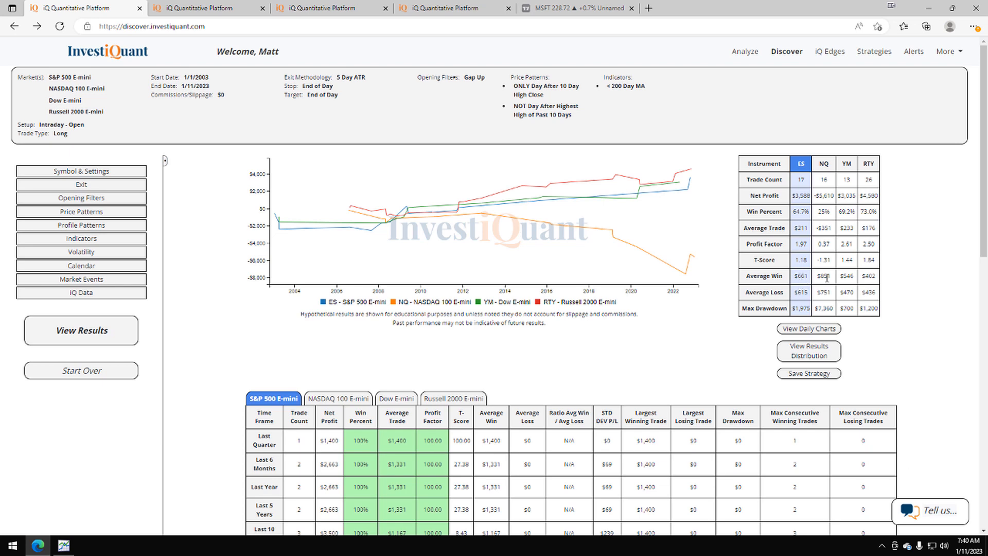
mouse_move(856, 280)
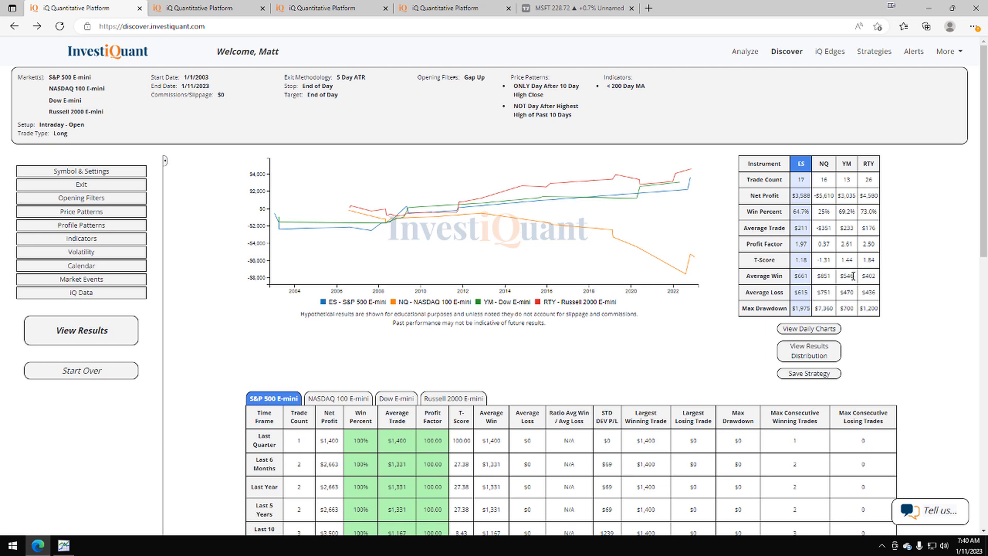
mouse_move(875, 287)
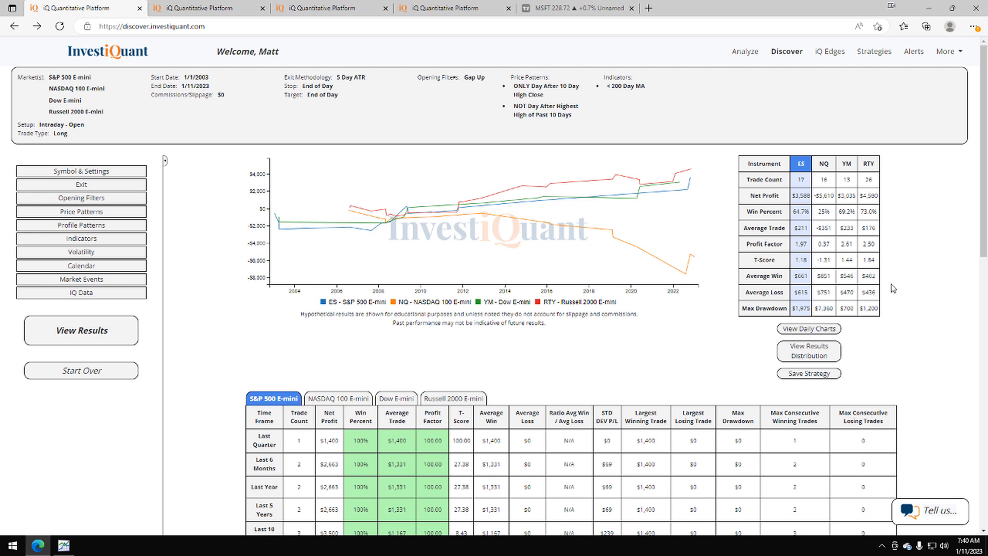
mouse_move(764, 286)
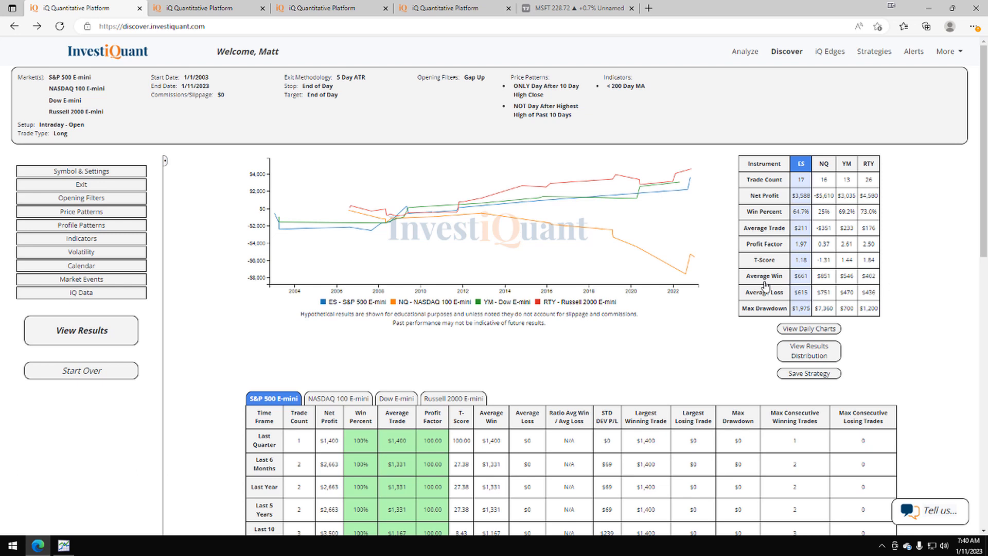
mouse_move(913, 295)
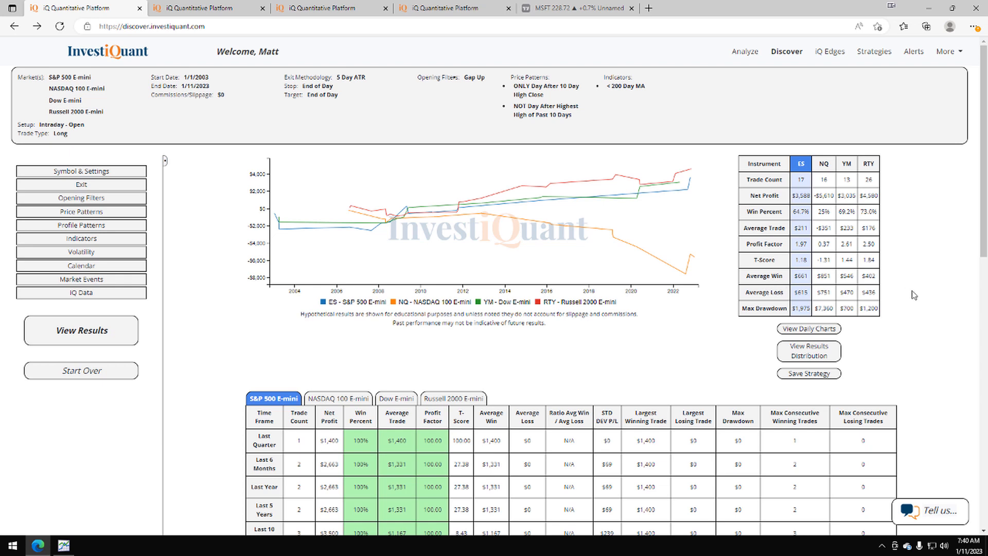